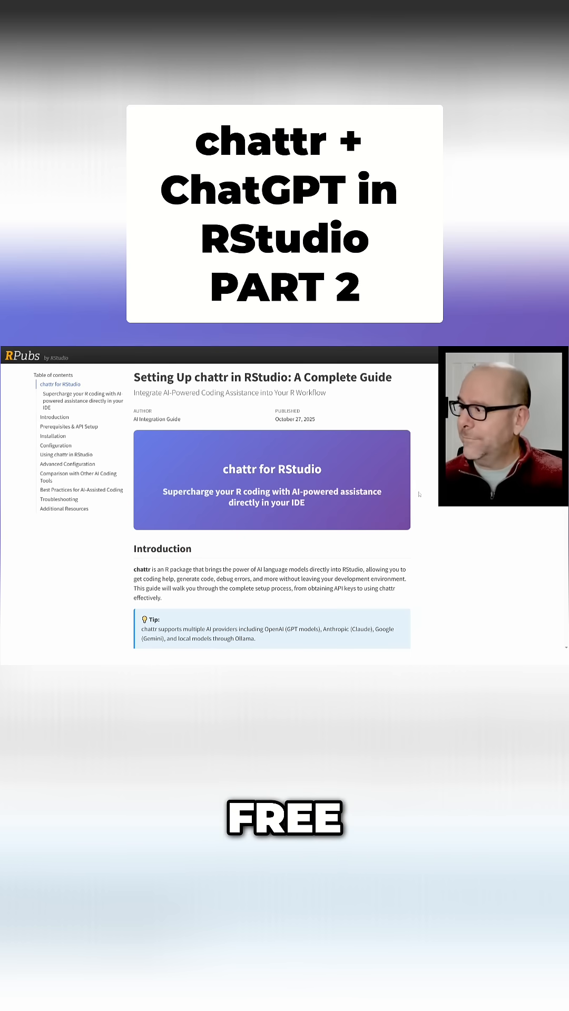
Step: Review the install.packages("usethis"), library(usethis) and edit_r_environ() lines and place the cursor on line 18
{"action": "scroll", "scroll_direction": "down", "scroll_amount": 3}
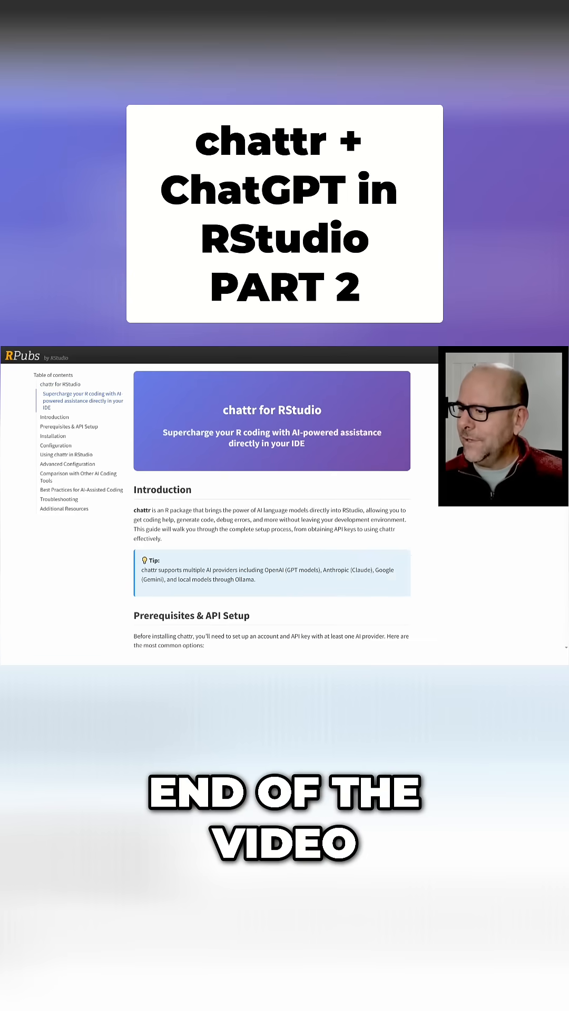
{"action": "scroll", "scroll_direction": "down", "scroll_amount": 3}
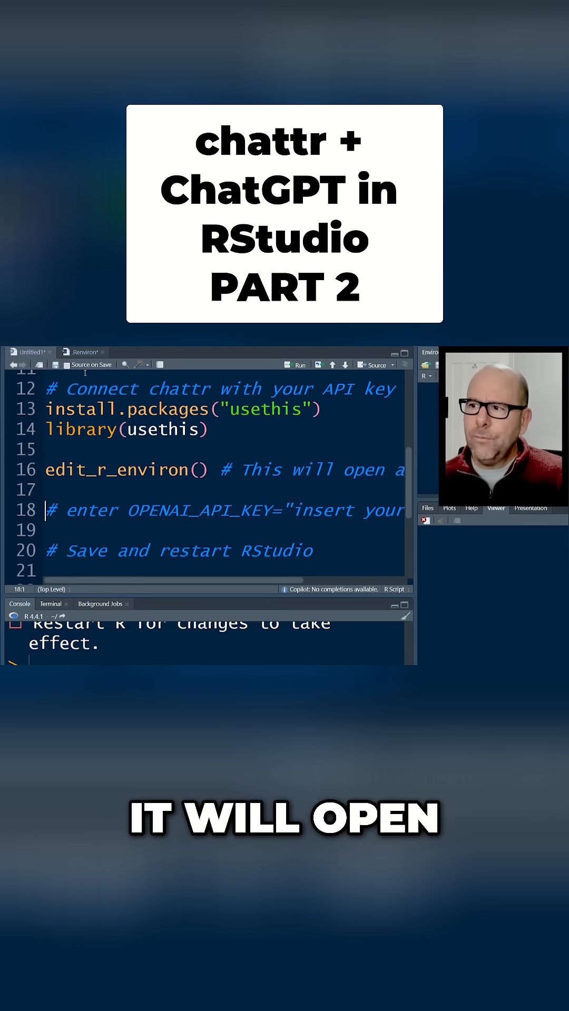
{"action": "left_click", "coordinate": [82, 351]}
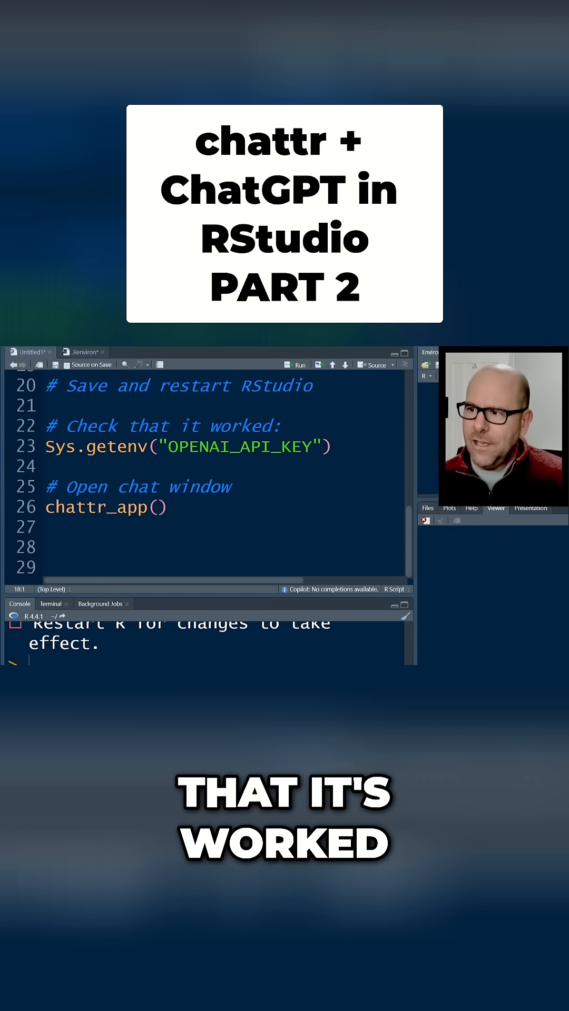
Step: Select Sys.getenv on line 23 in the OPENAI_API_KEY check before the chattr_app() call
{"action": "double_click", "coordinate": [90, 446]}
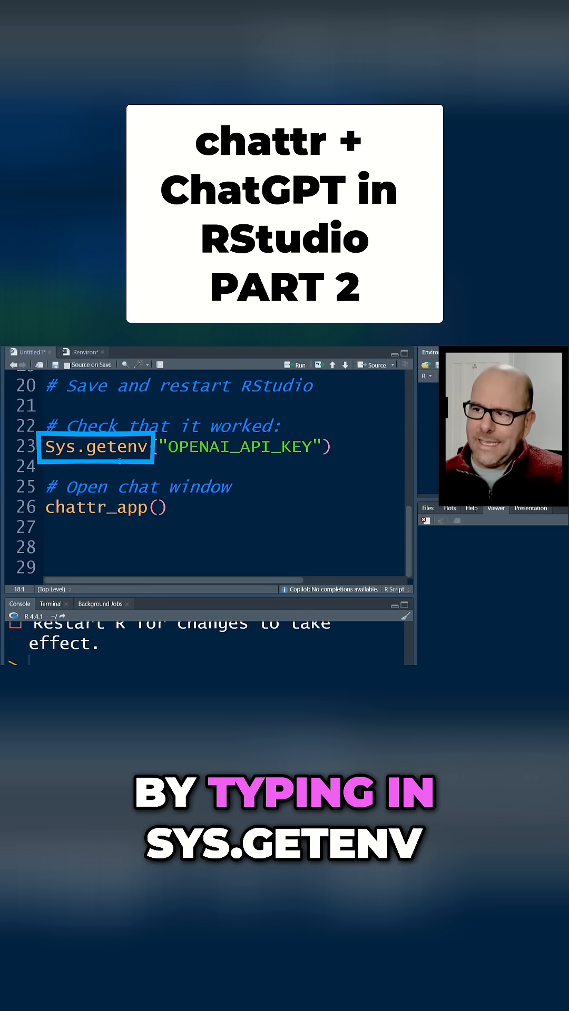